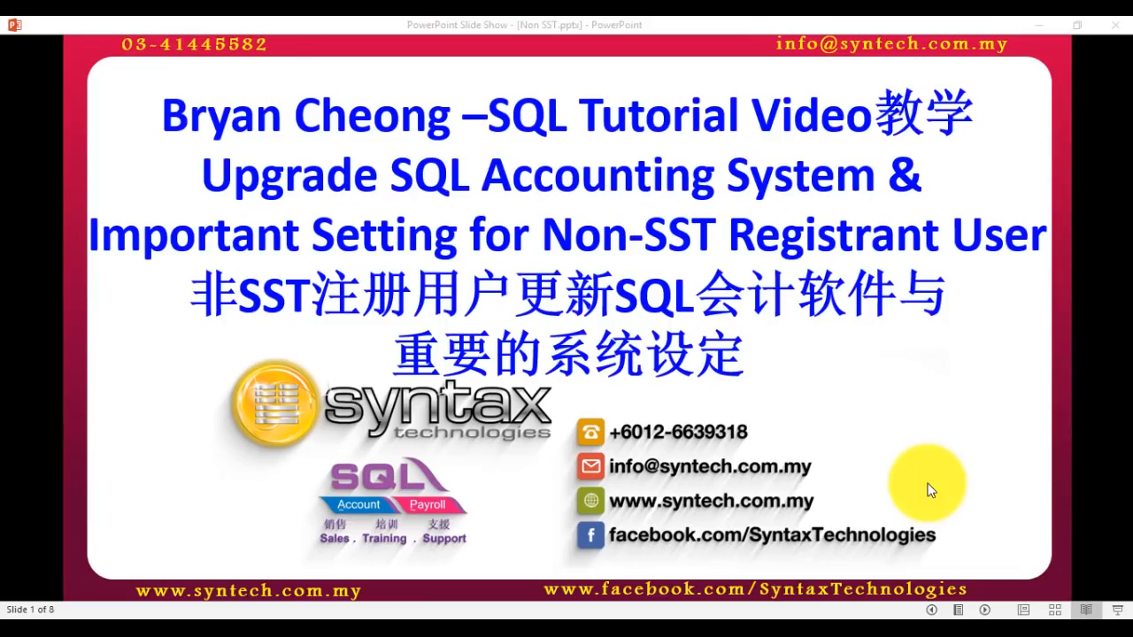
mouse_move(935, 471)
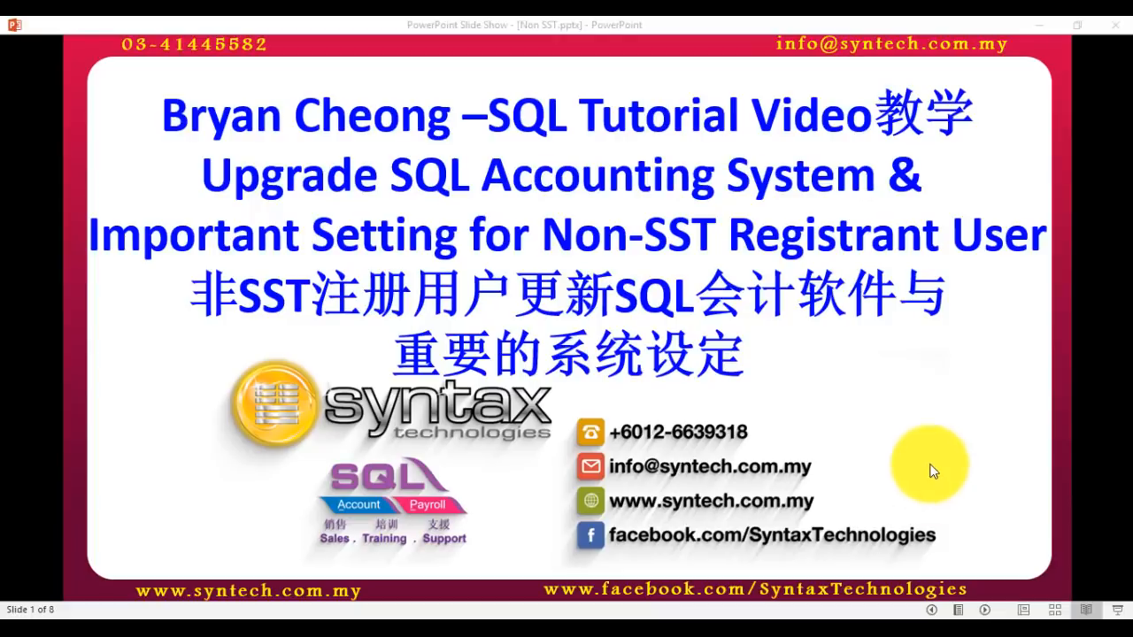
mouse_move(963, 315)
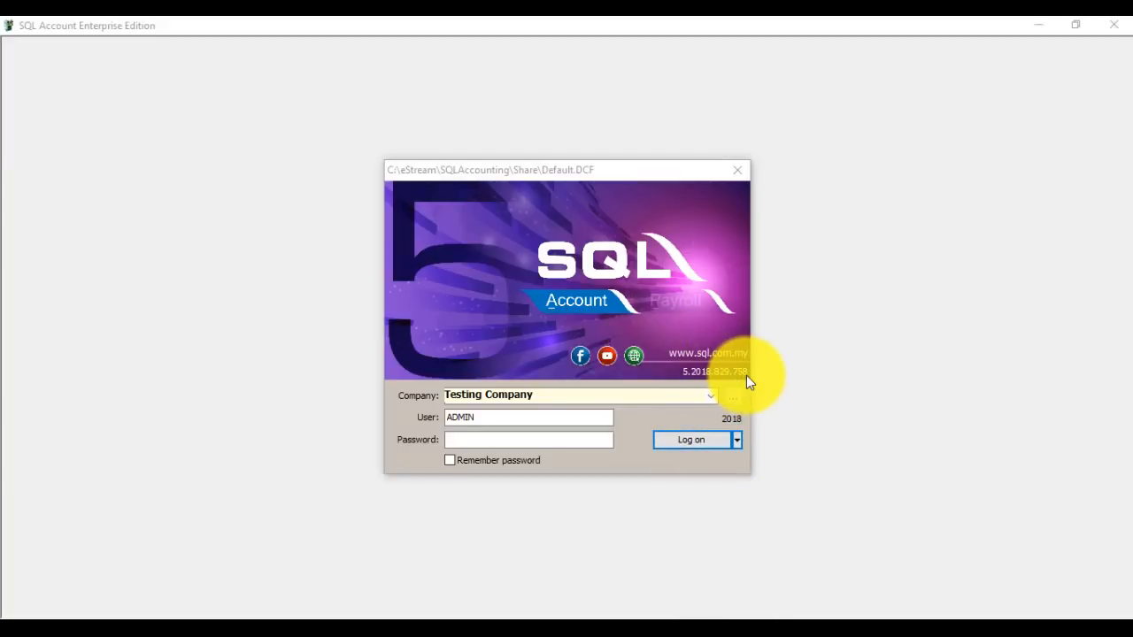
mouse_move(729, 177)
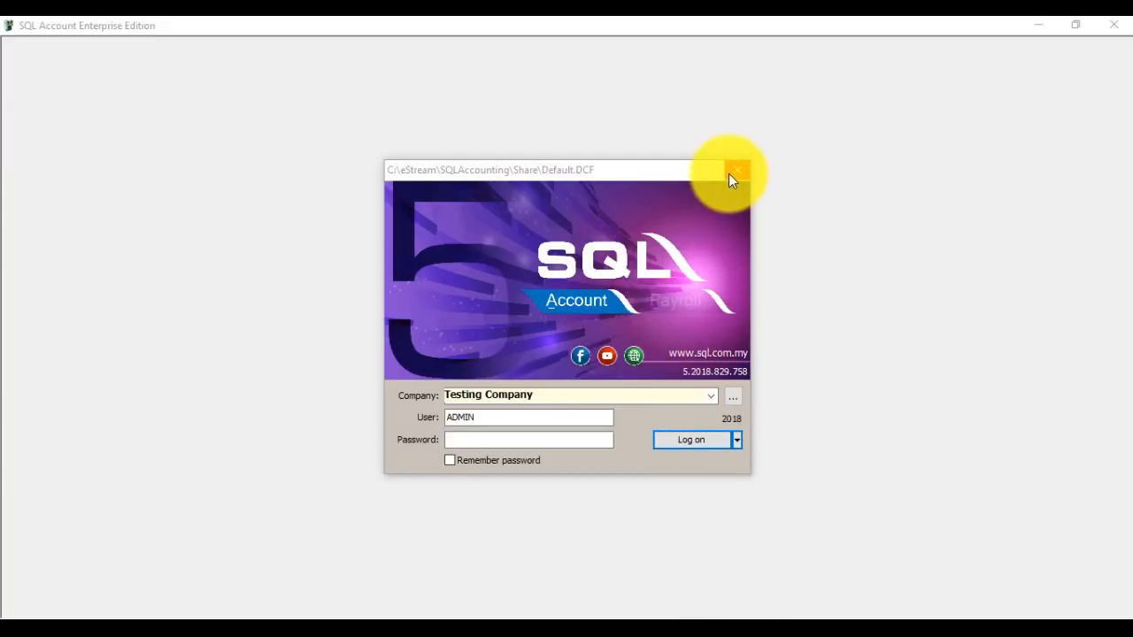
Dismiss the logon window unsigned and show the eStream installation folder on drive C.
left_click(736, 170)
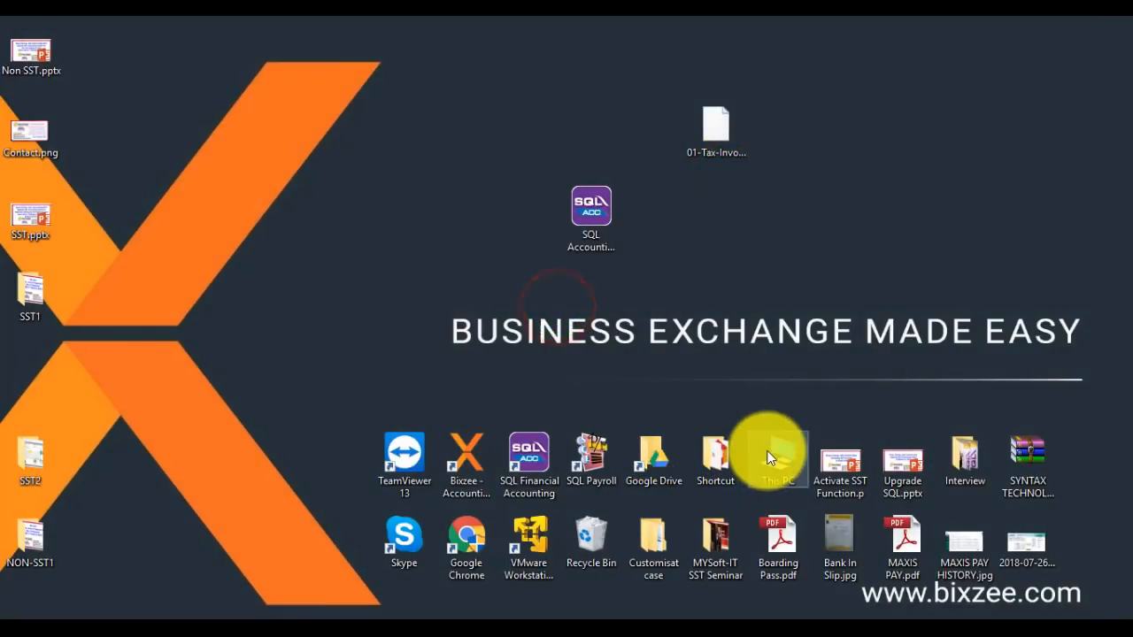
double_click(777, 456)
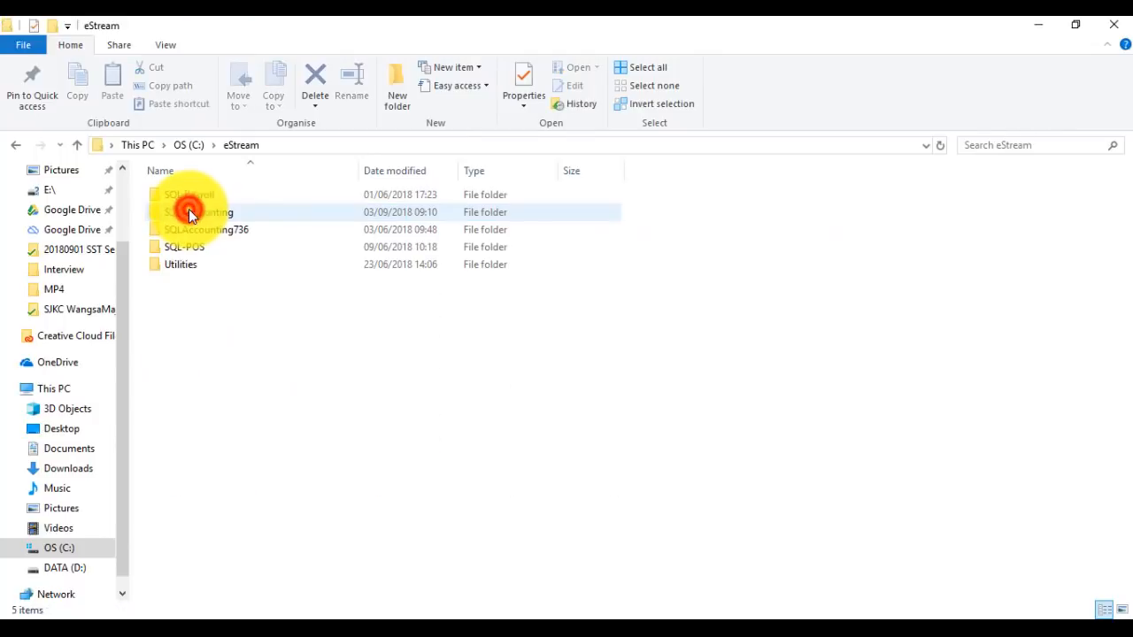
Run unins000.exe from SQLAccounting\bin and confirm complete removal, leaving only DB and Share.
double_click(196, 213)
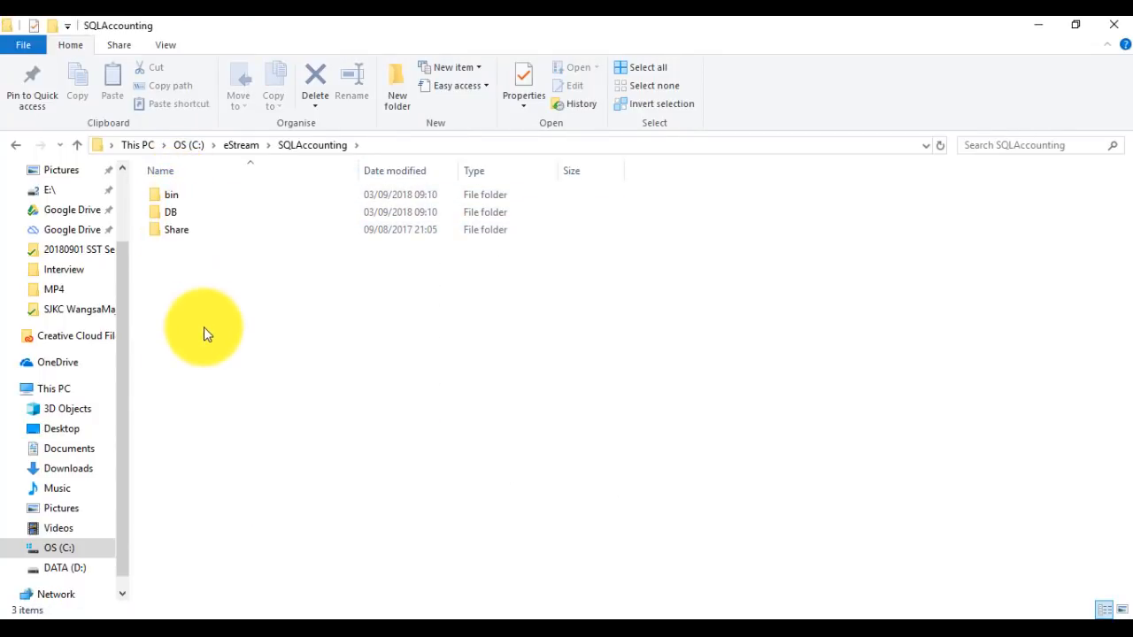
double_click(170, 193)
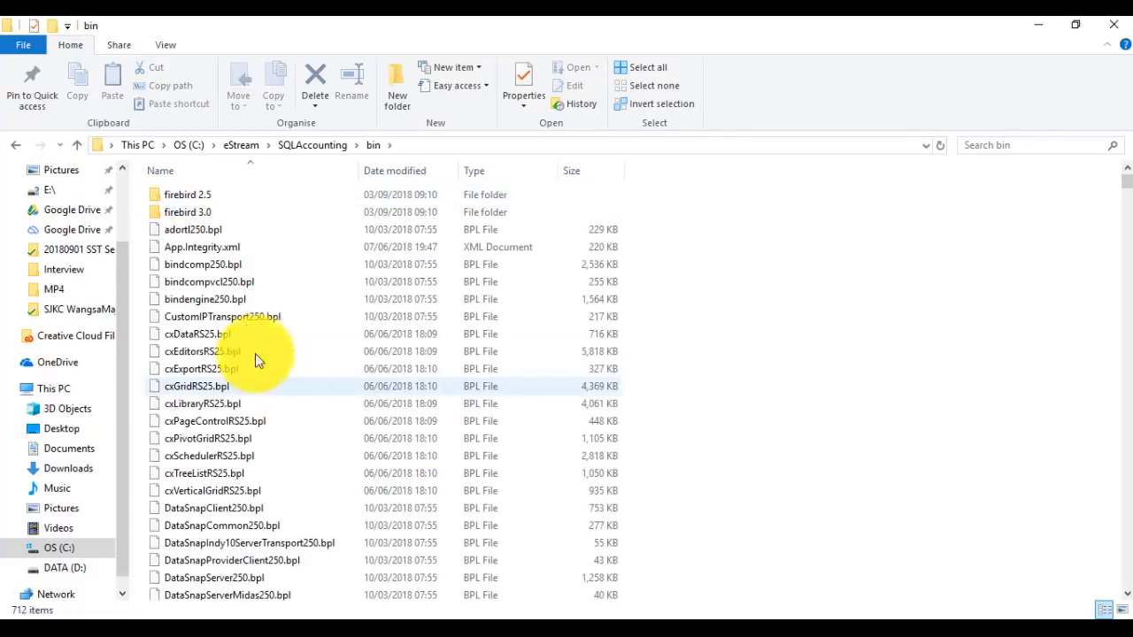
left_click(205, 297)
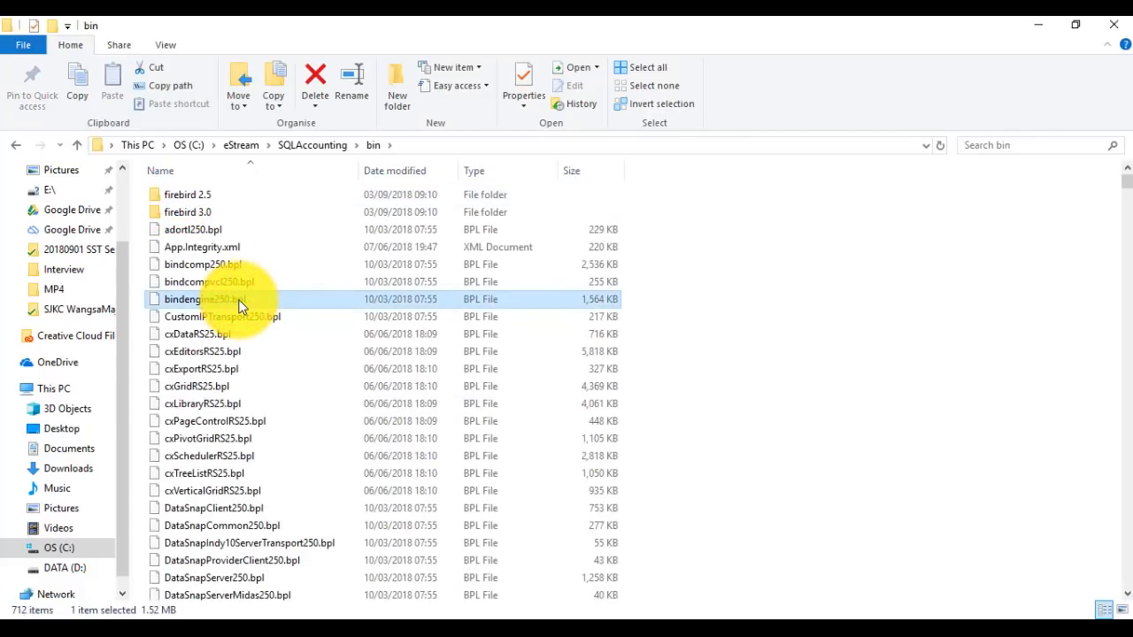
scroll("down", 3)
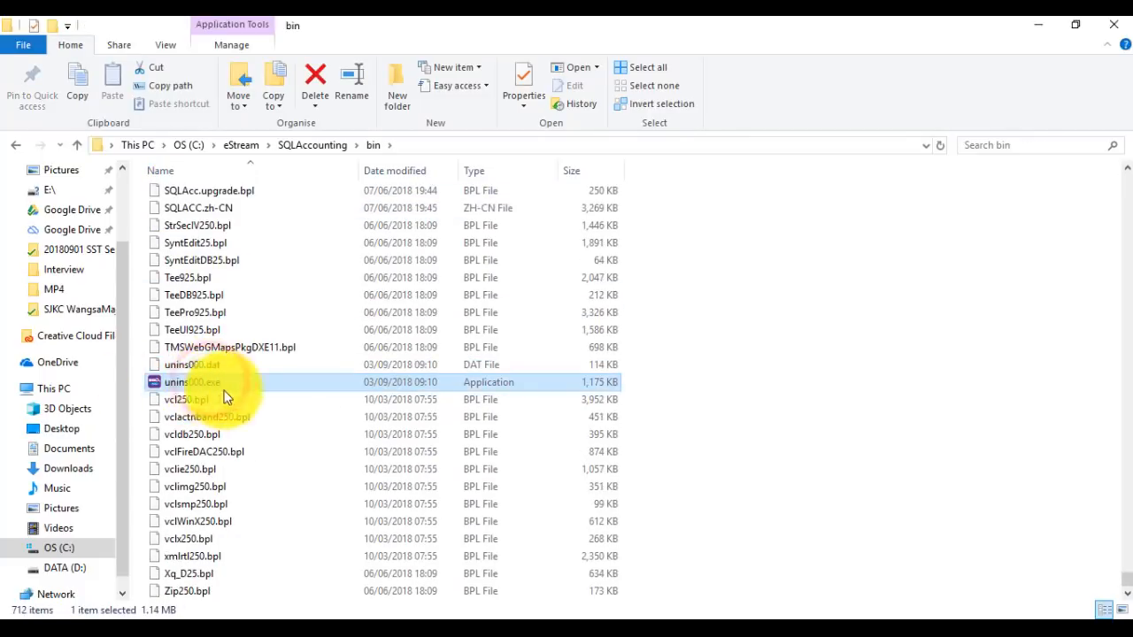
double_click(191, 383)
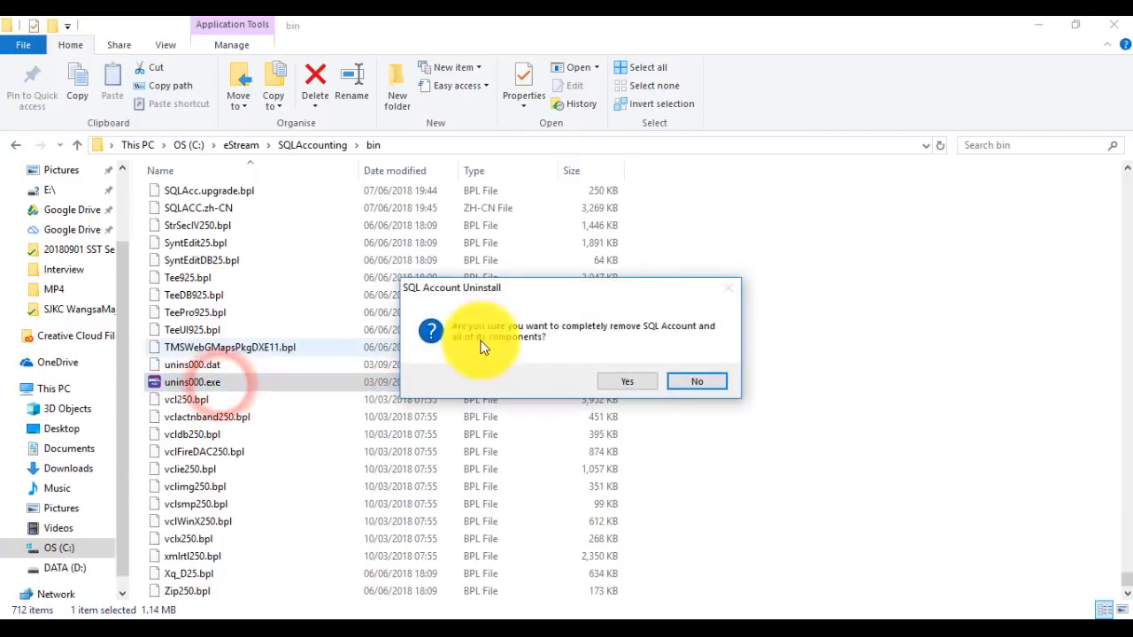
left_click(626, 382)
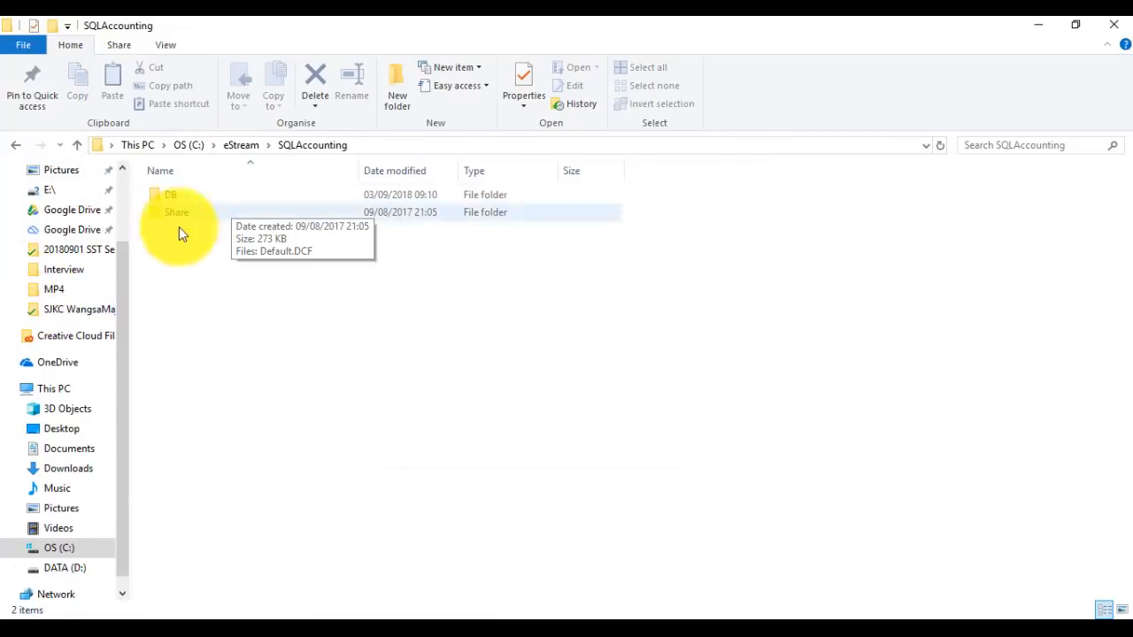
mouse_move(212, 244)
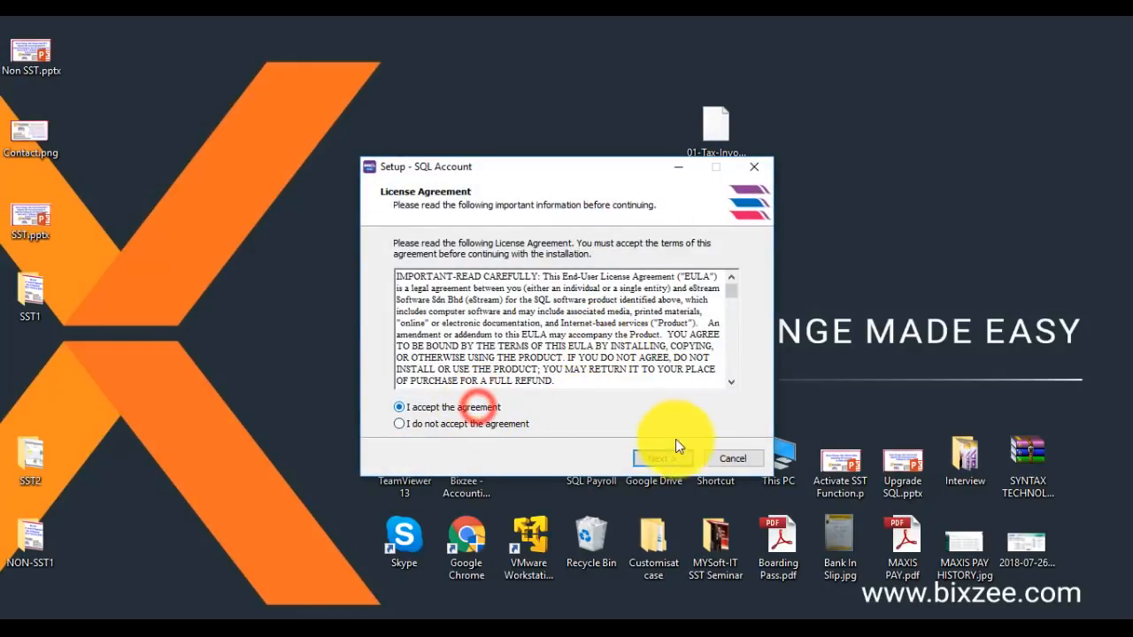
Install SQL Account into the existing SQLAccounting folder and launch it from the new desktop icon.
left_click(662, 458)
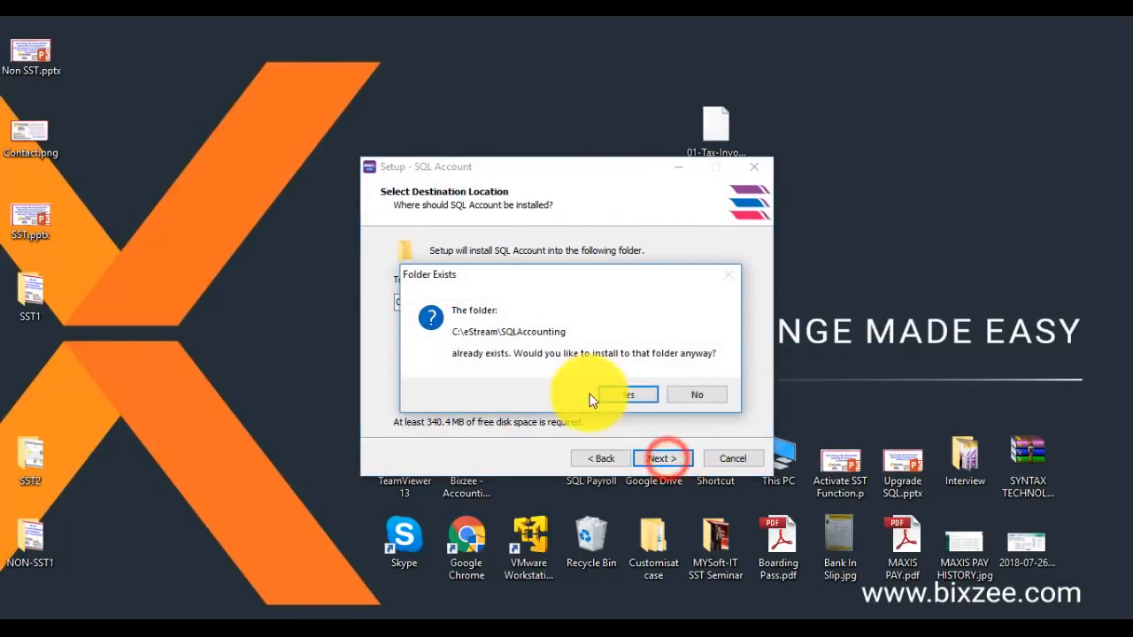
left_click(622, 393)
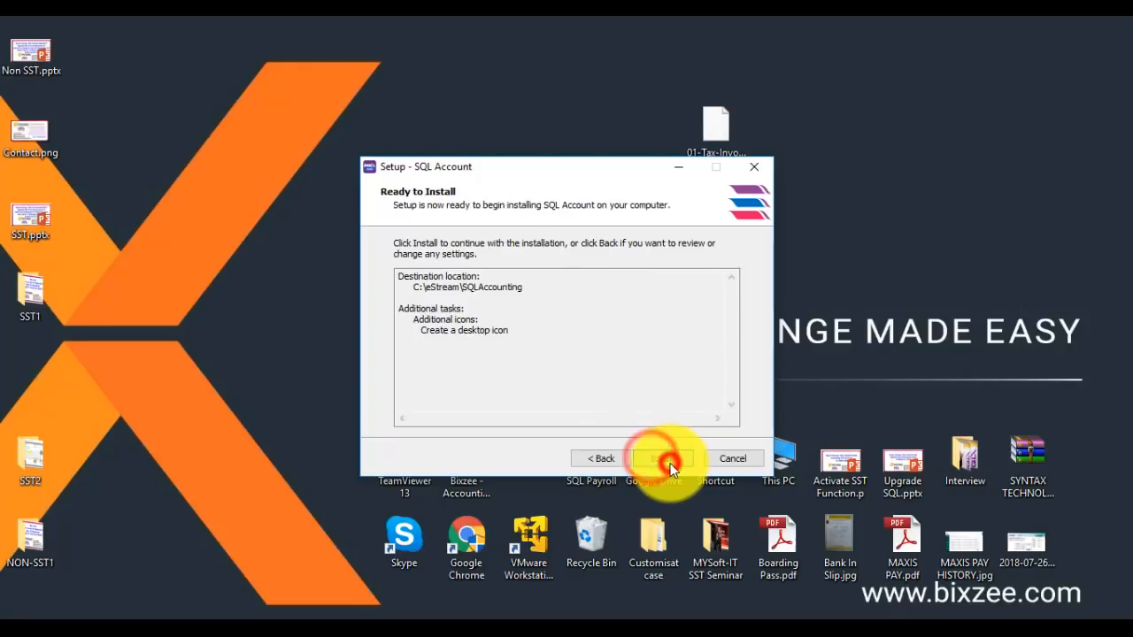
left_click(658, 459)
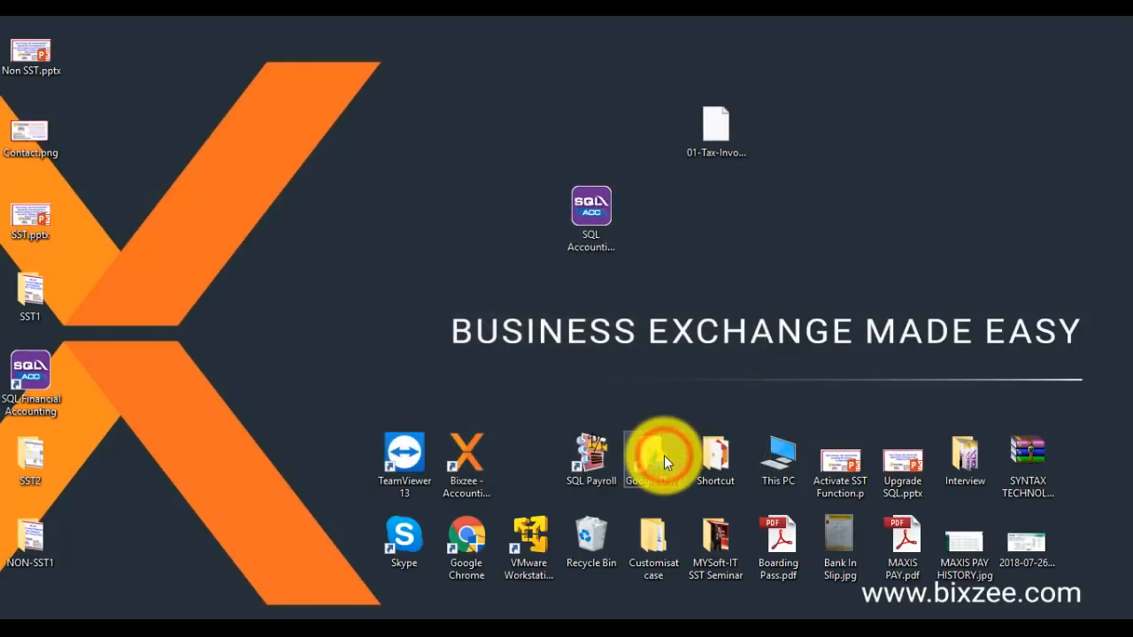
double_click(591, 205)
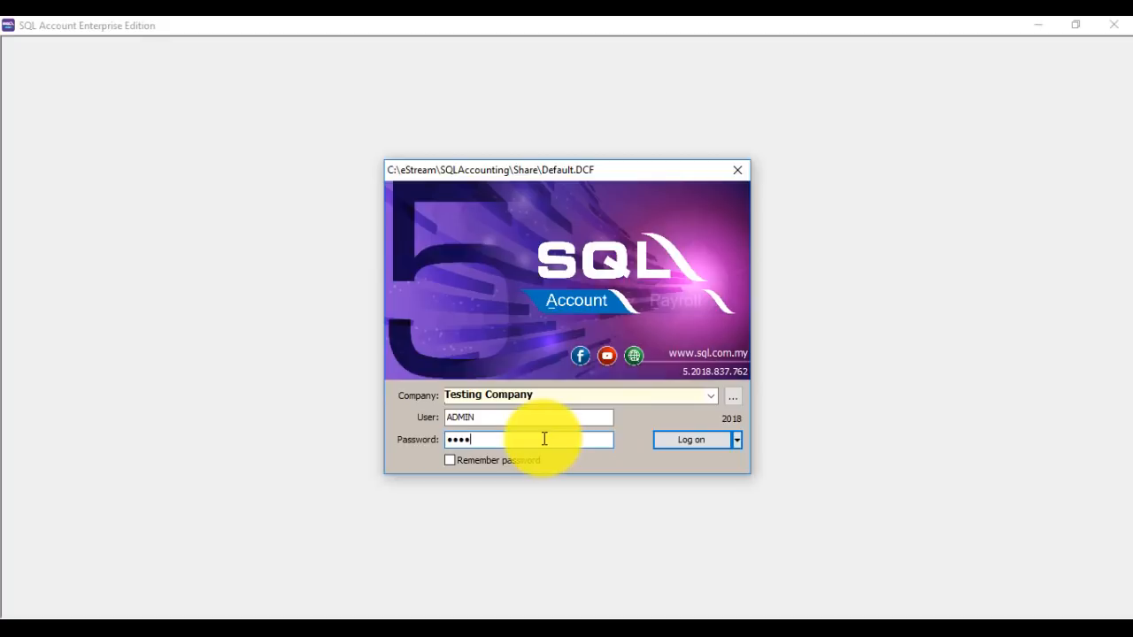
Log on to Testing Company as ADMIN.
left_click(690, 439)
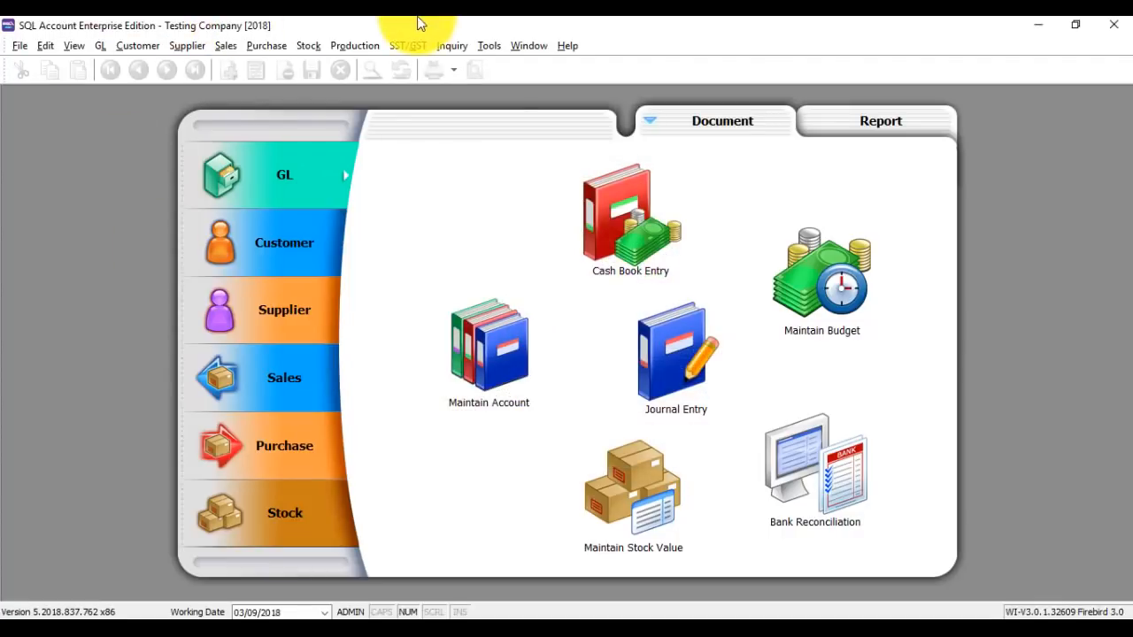
left_click(407, 46)
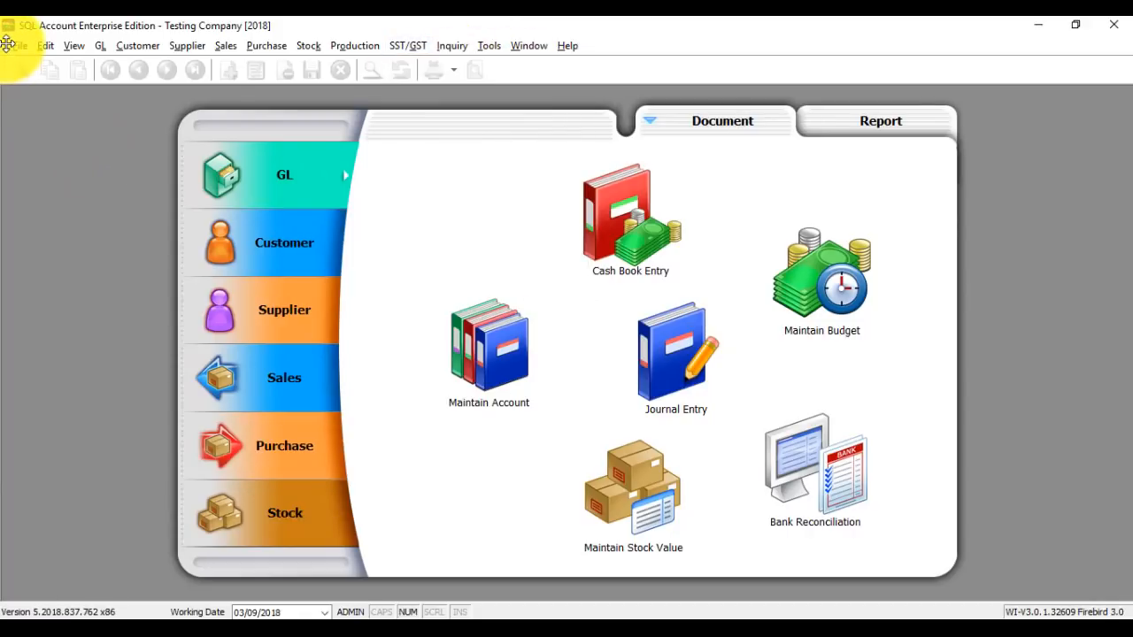
left_click(18, 46)
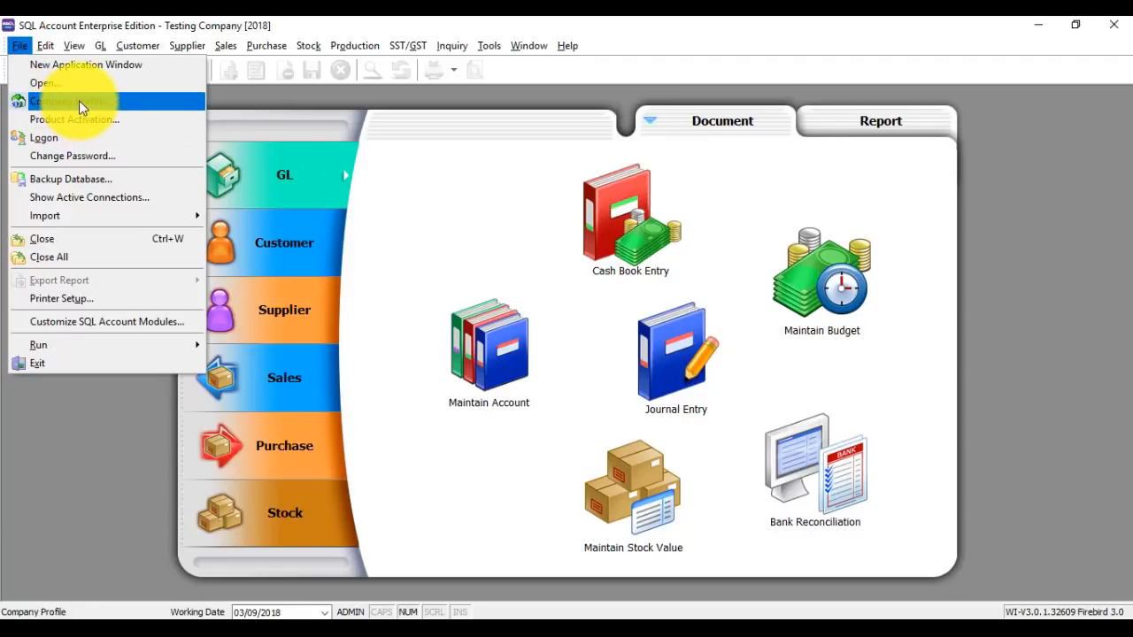
Review the Report Header details in the Company Profile, then close it.
left_click(71, 101)
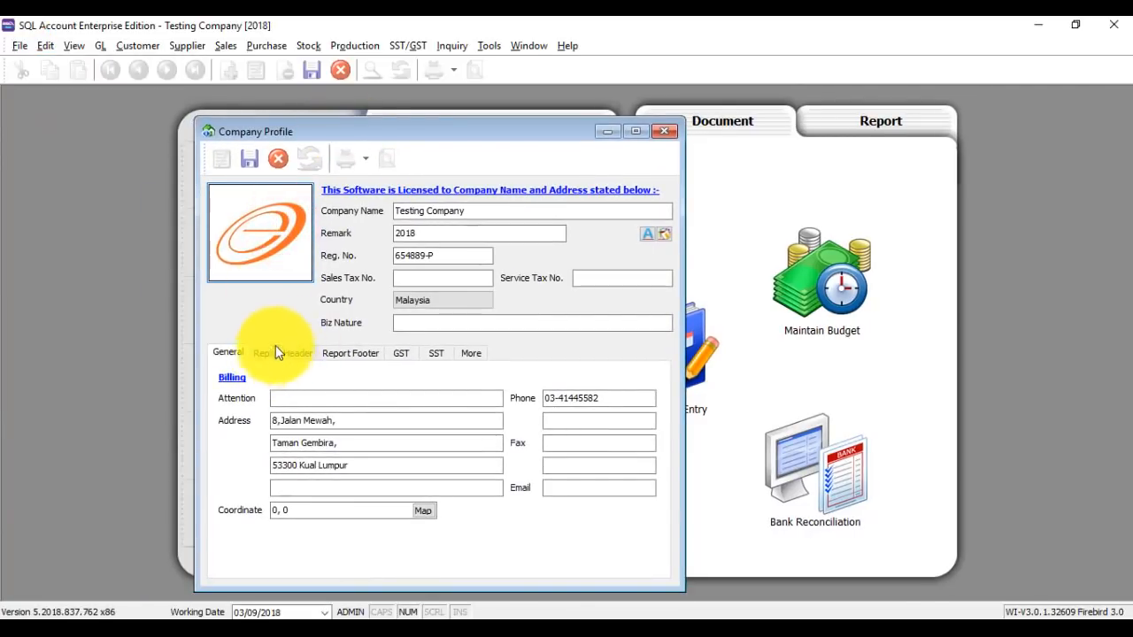
left_click(283, 352)
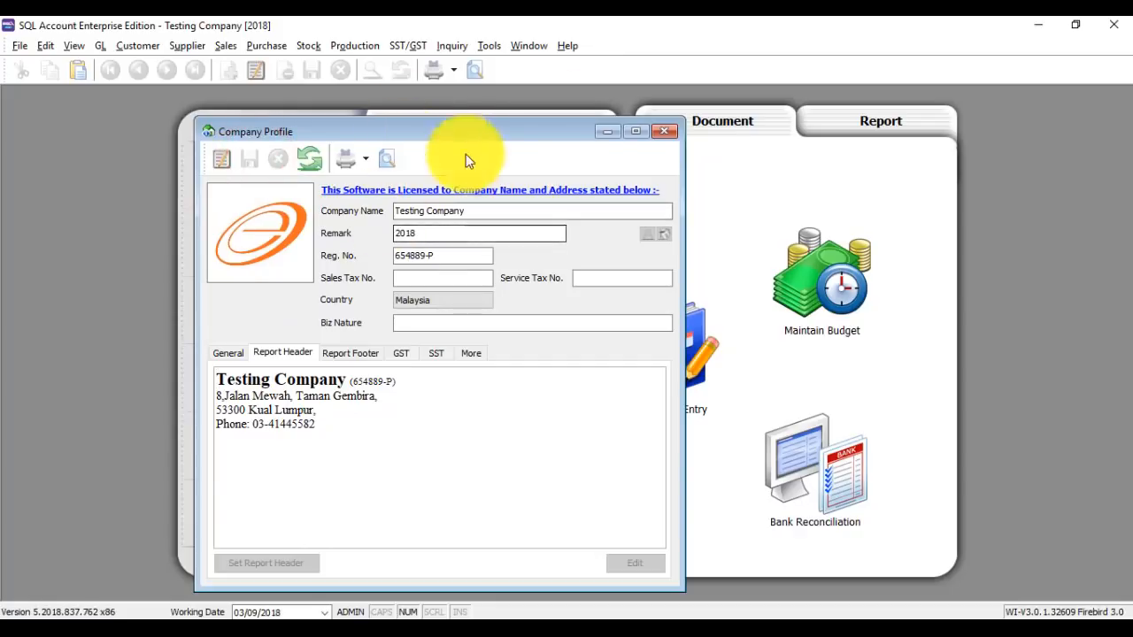
left_click(664, 131)
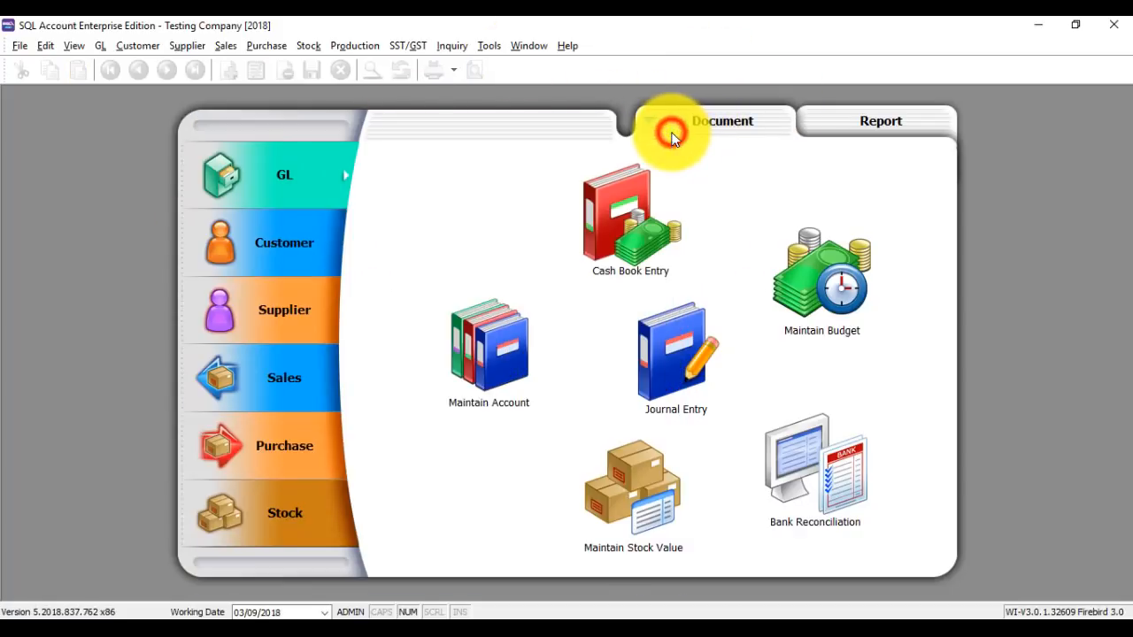
From Sales > Invoice, preview IV-00010 for Alpha & Beta Computer in the 01-Tax-Invoice format.
left_click(283, 378)
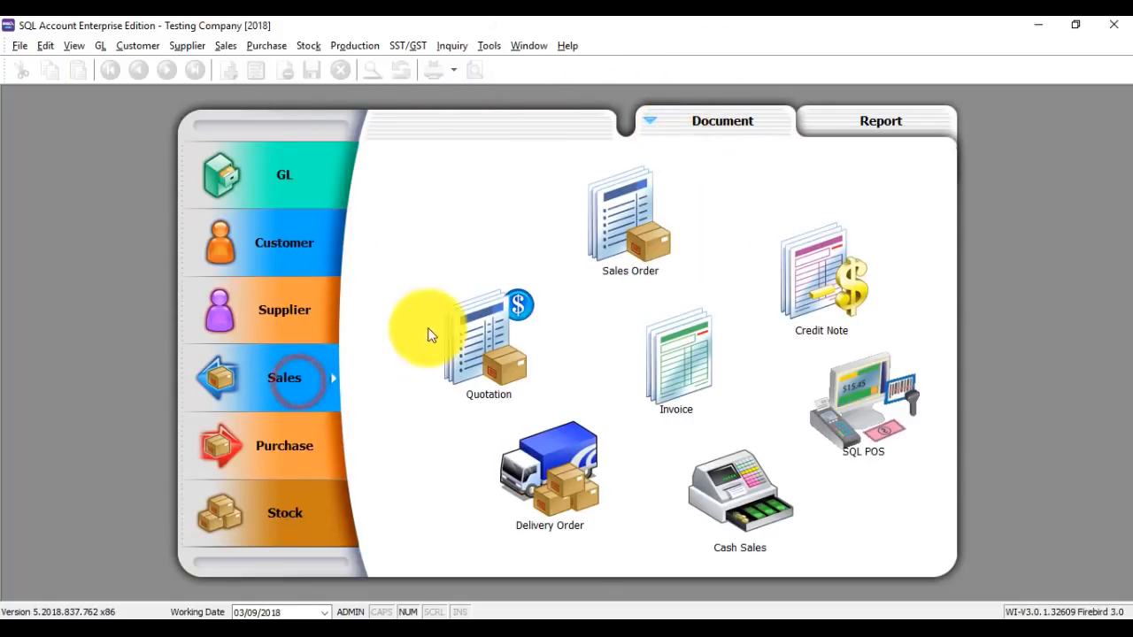
mouse_move(708, 351)
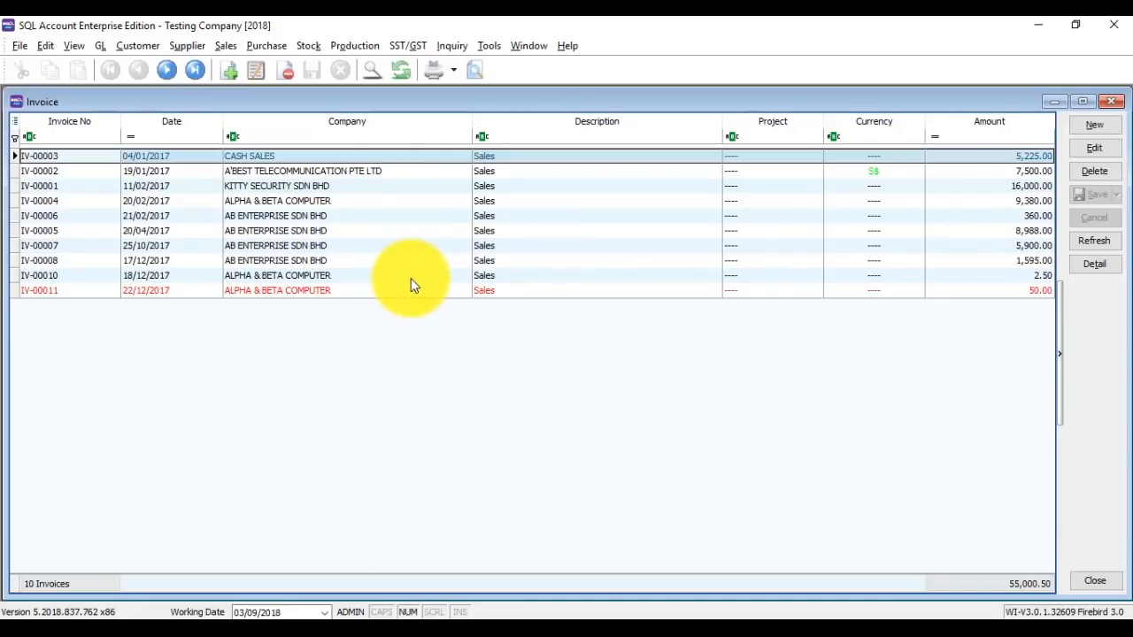
left_click(411, 276)
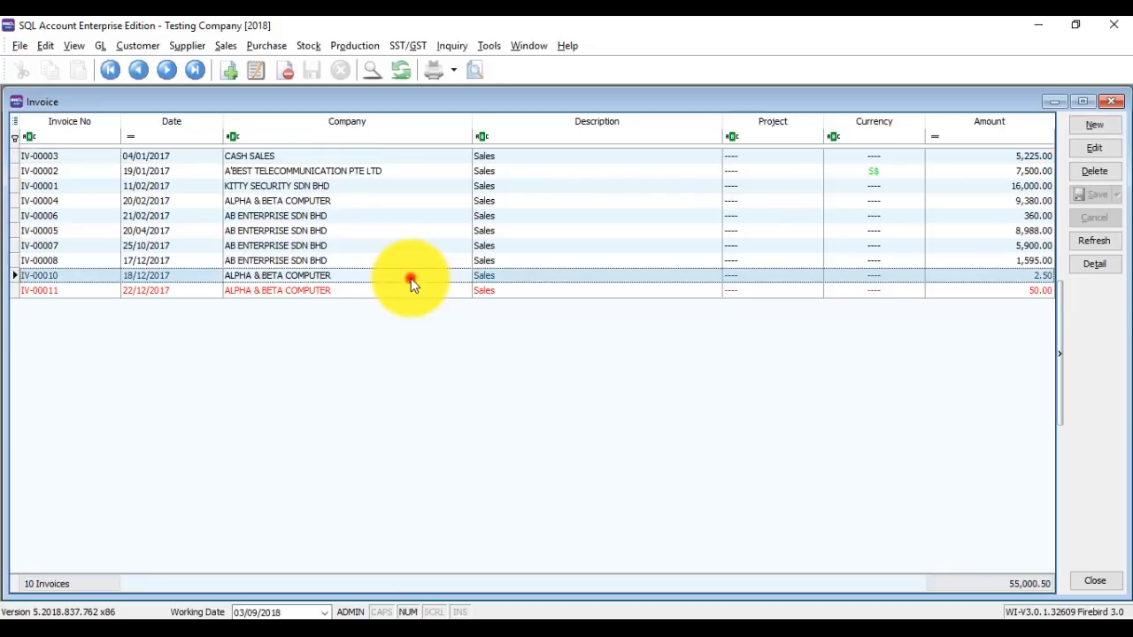
double_click(410, 276)
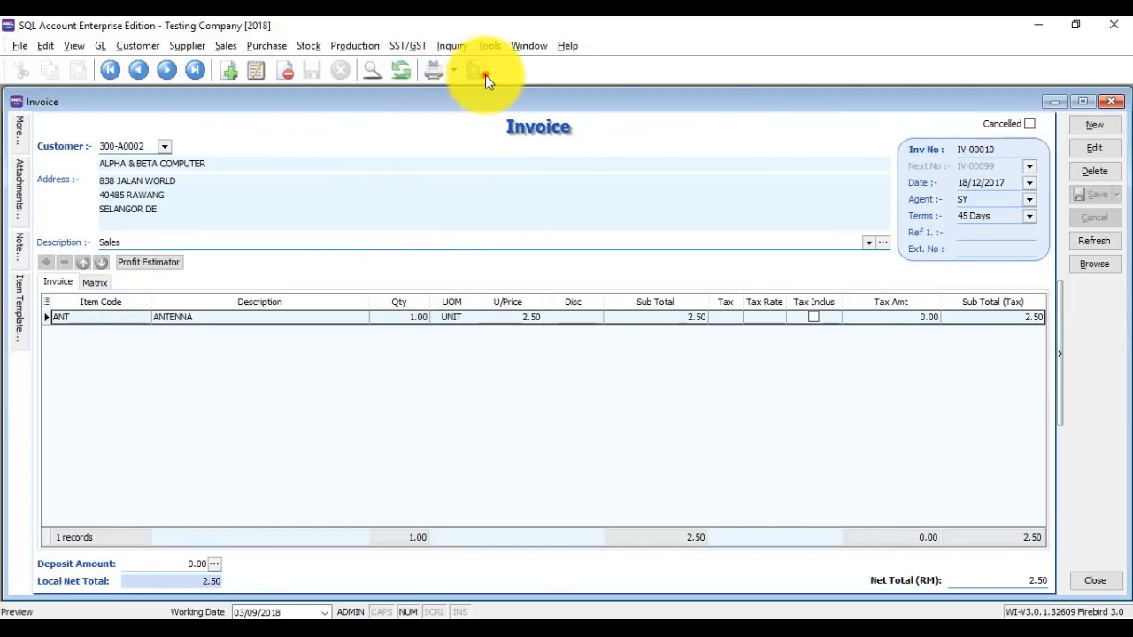
left_click(475, 71)
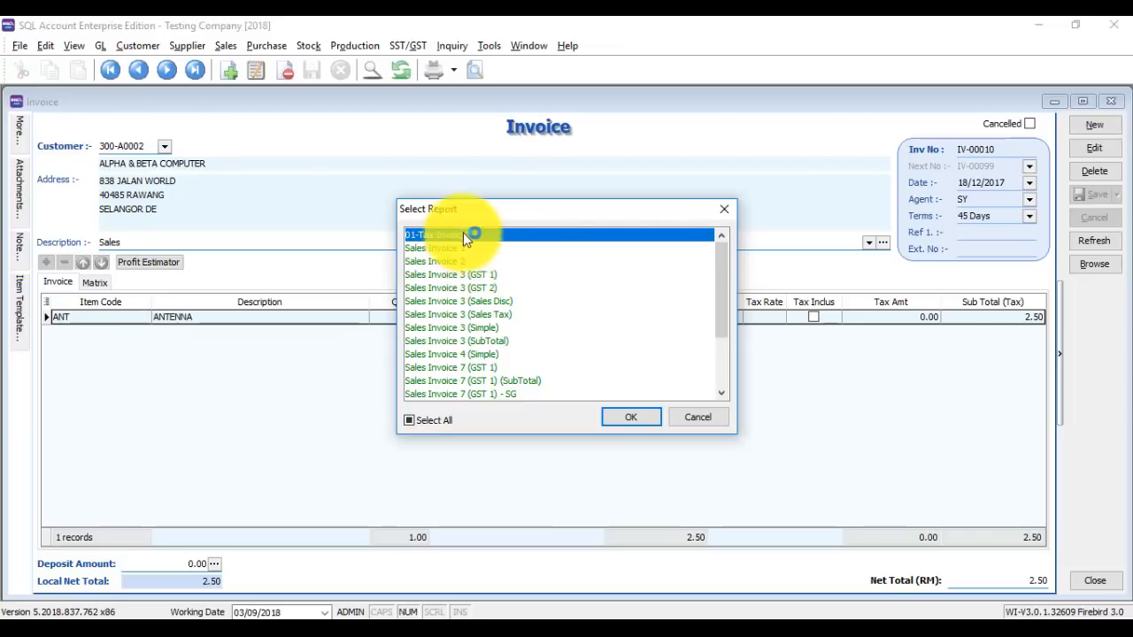
left_click(630, 417)
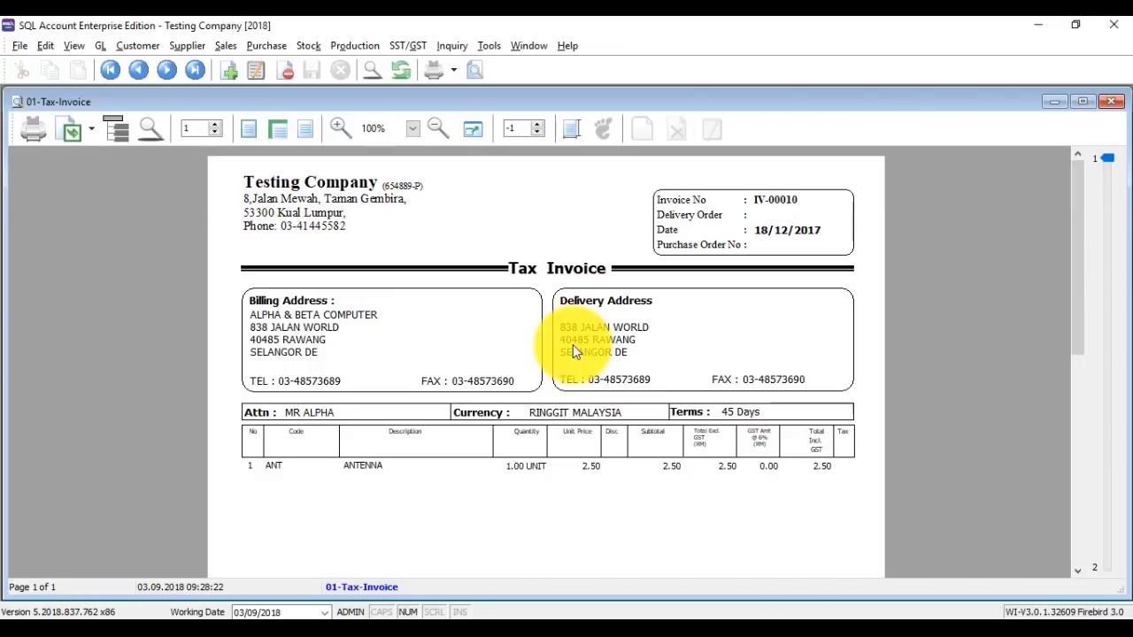
mouse_move(651, 392)
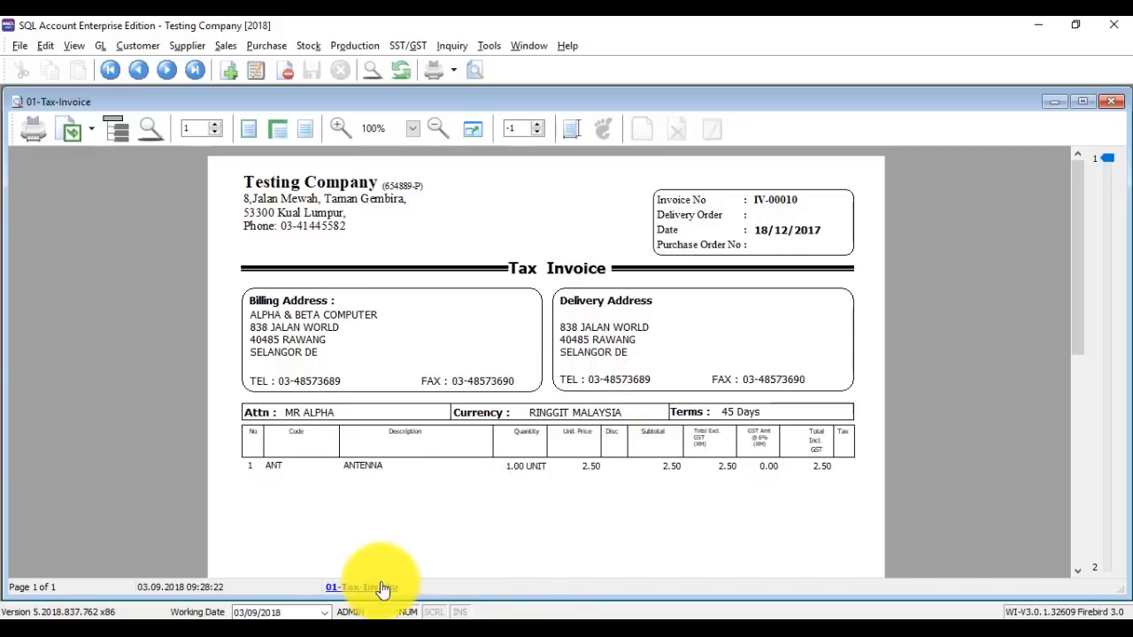
mouse_move(389, 582)
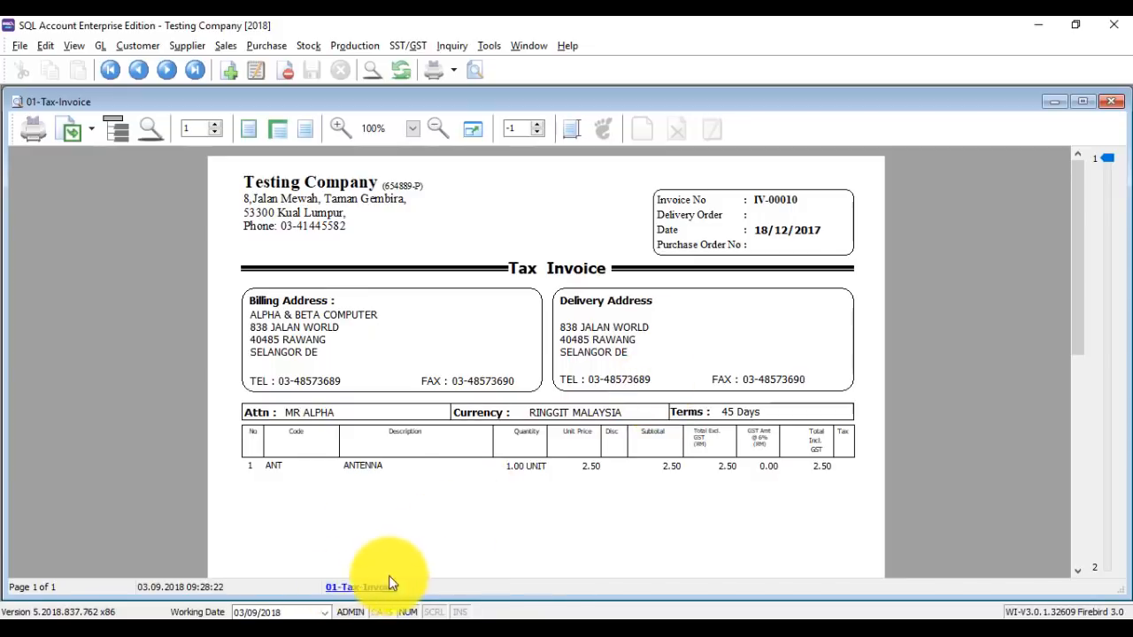
mouse_move(362, 591)
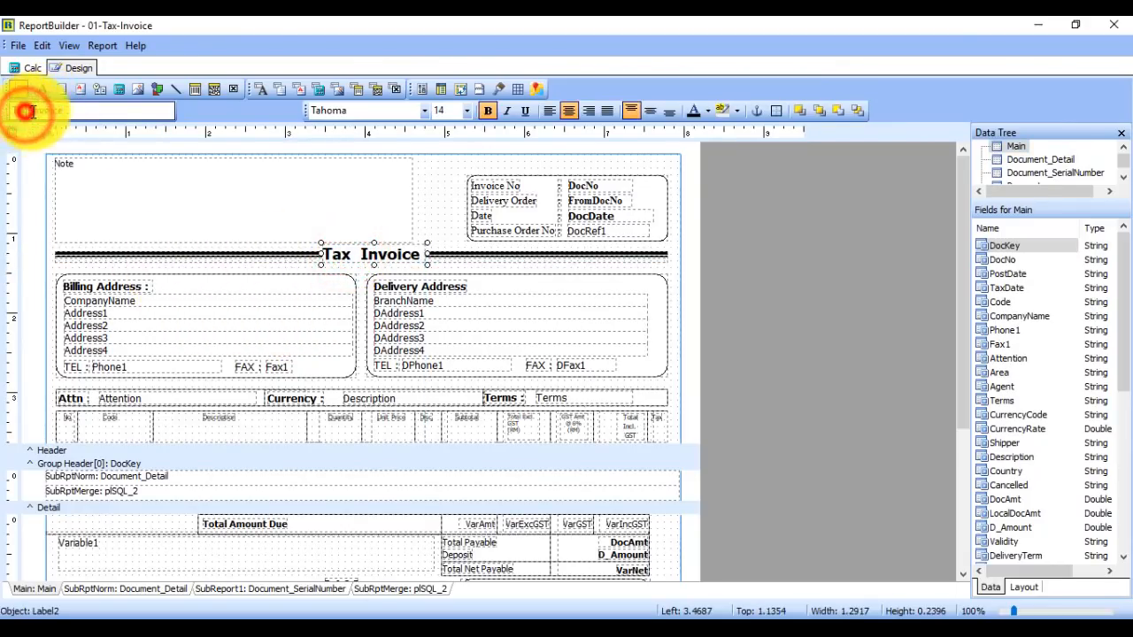
Retitle the report label to 'Invoice' and remove the GST column headings.
type("Invoice")
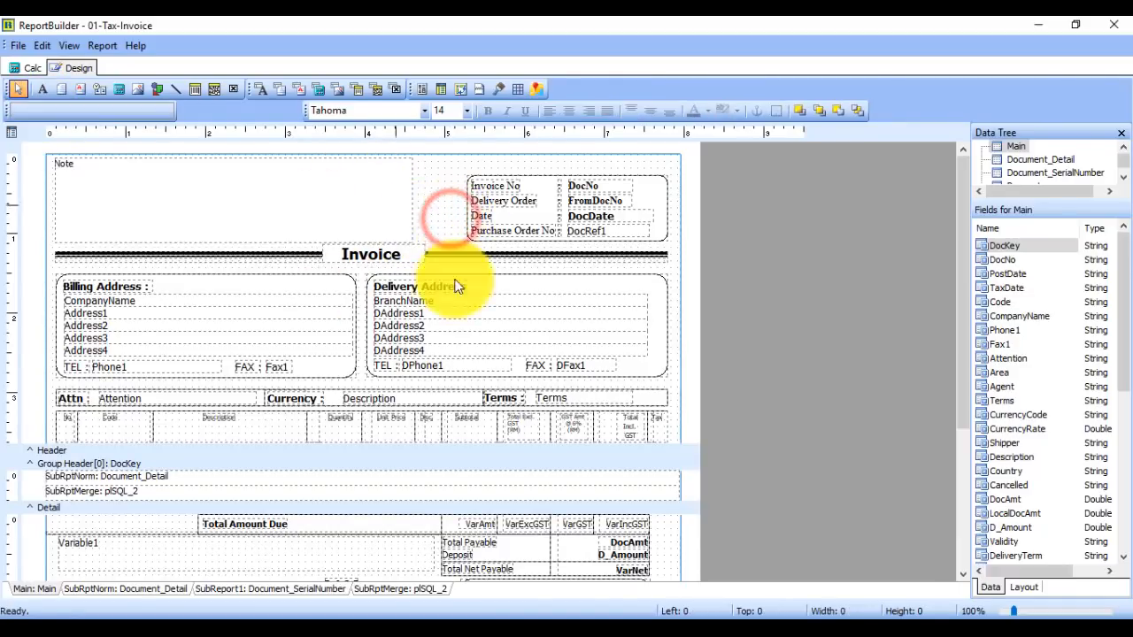
scroll("down", 3)
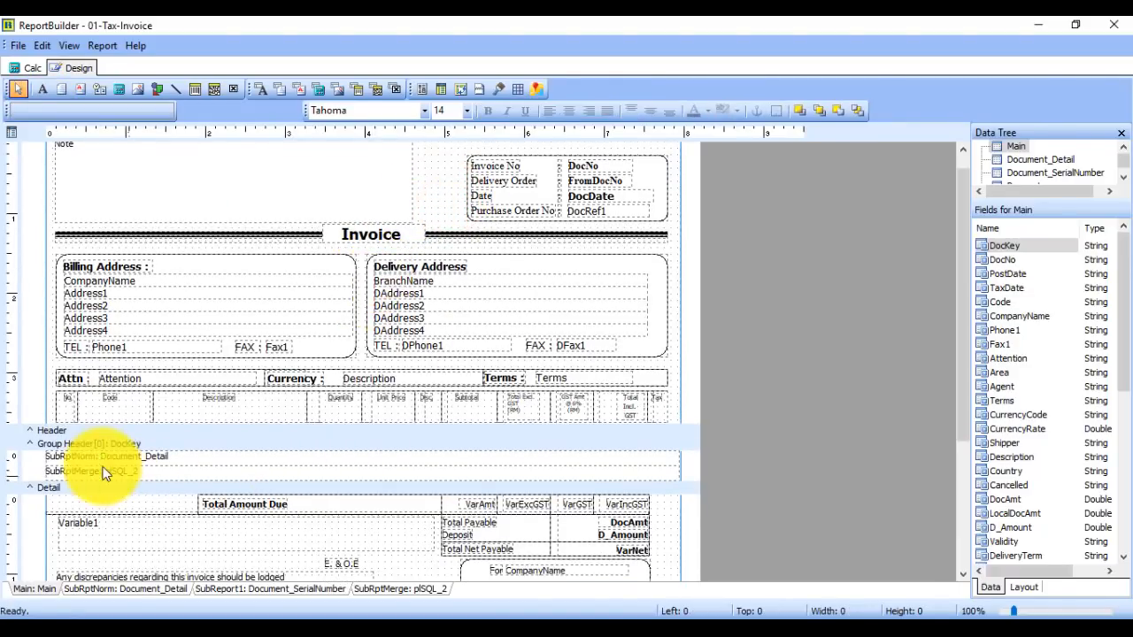
mouse_move(156, 421)
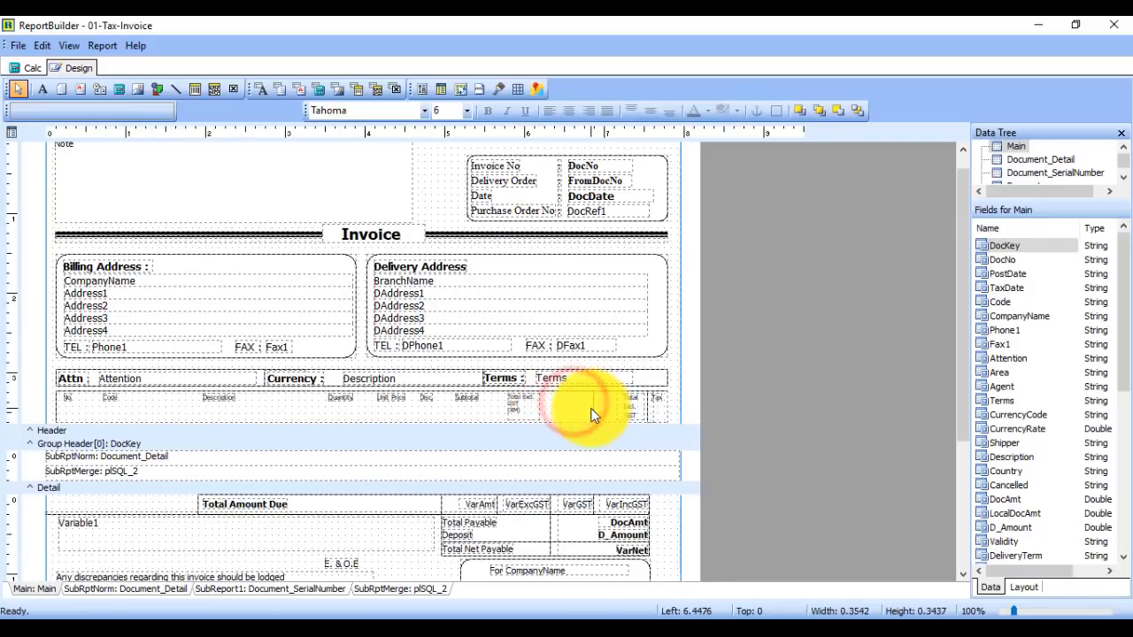
left_click(587, 407)
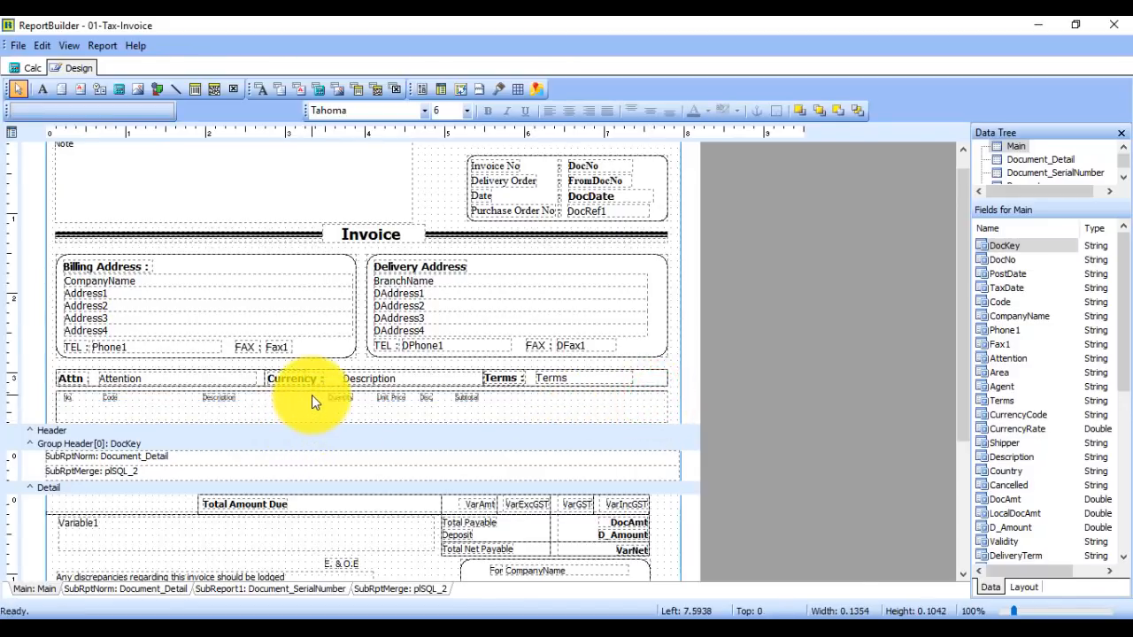
Realign the remaining item headings and remove the Total Amount Due GST row.
left_click(315, 403)
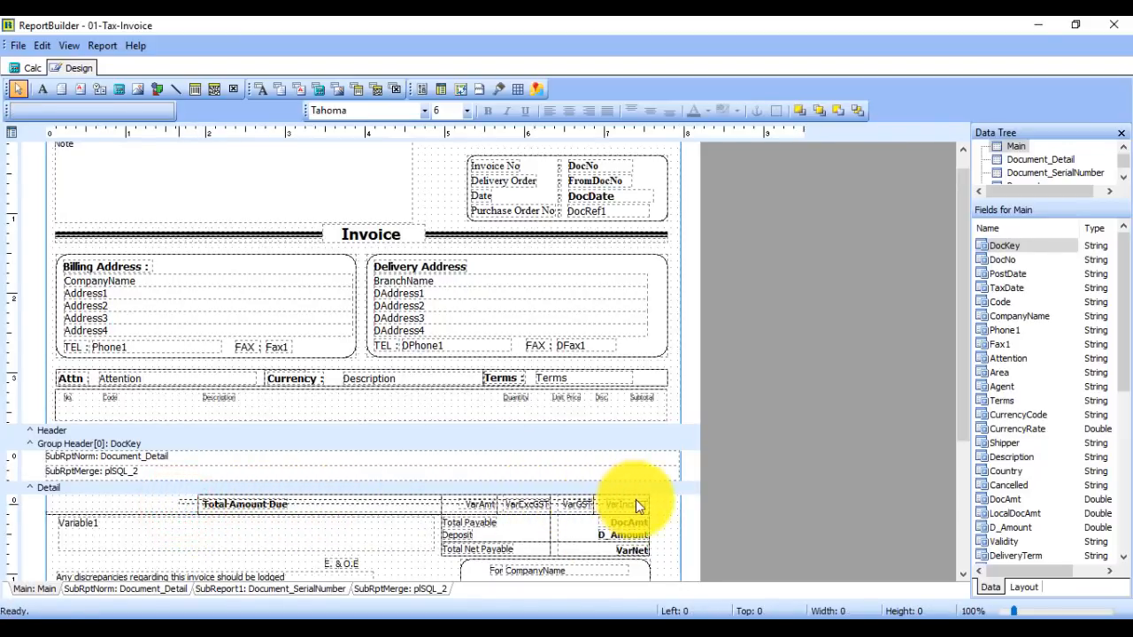
left_click(623, 506)
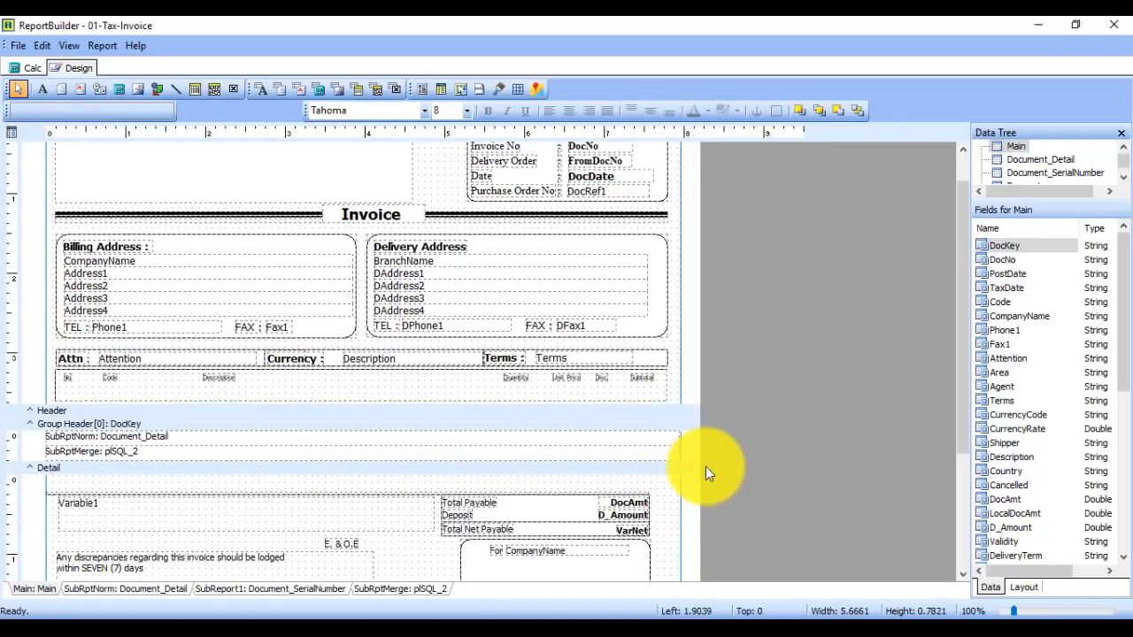
Show the Document_Detail sub-report with its item, quantity, price and amount columns.
scroll("down", 3)
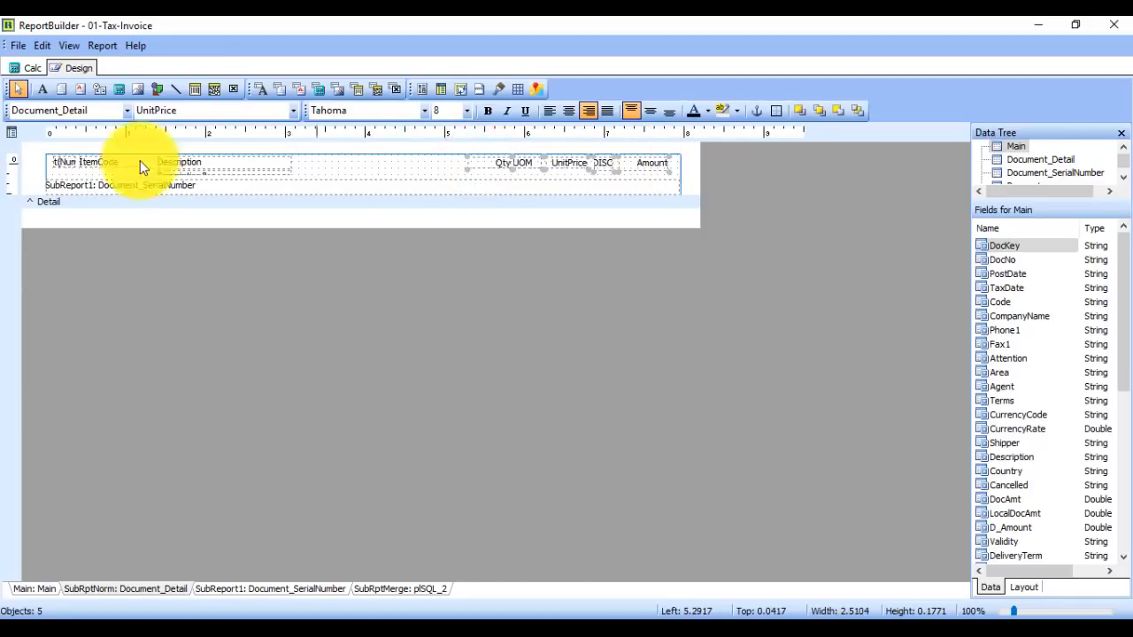
Save the GST-free layout as a new report named '01-SST-Invoice'.
left_click(18, 46)
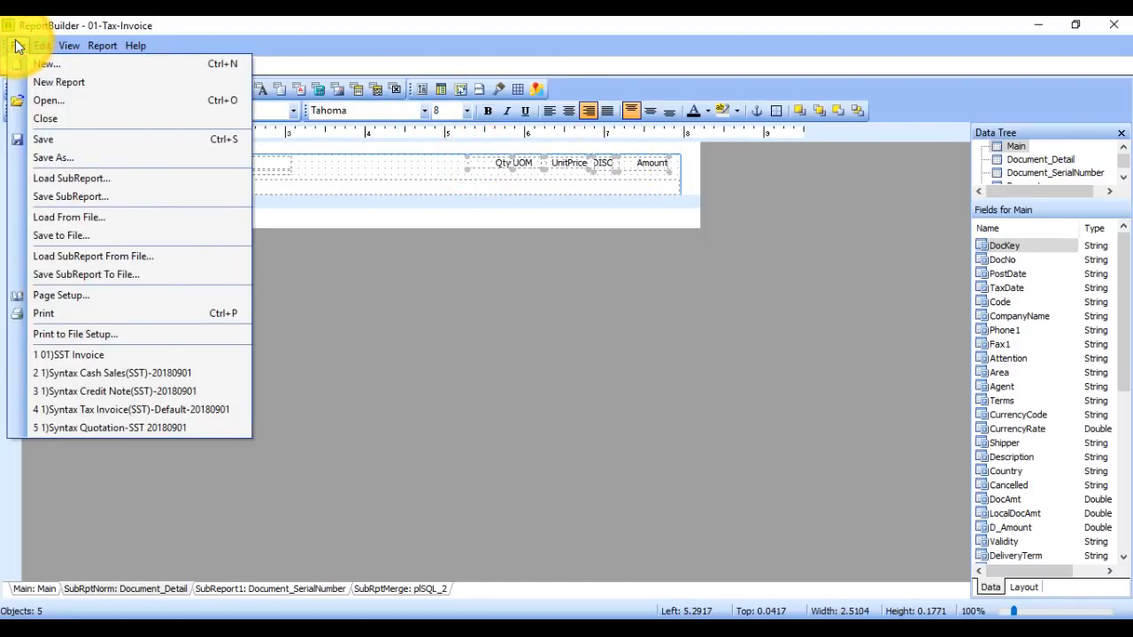
mouse_move(53, 158)
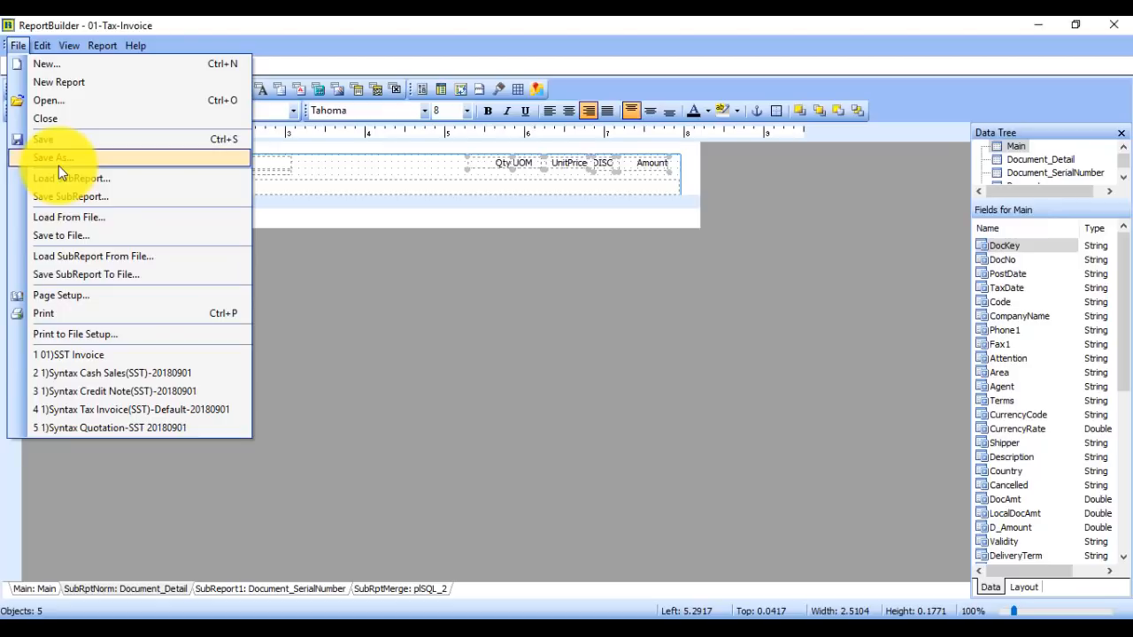
left_click(53, 158)
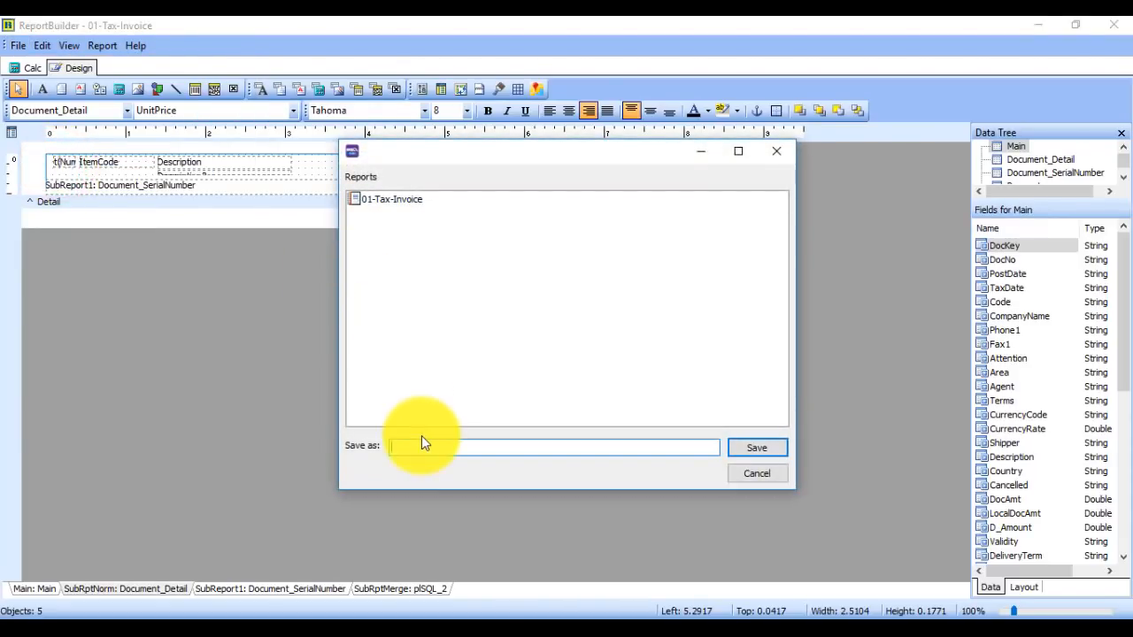
type("01)")
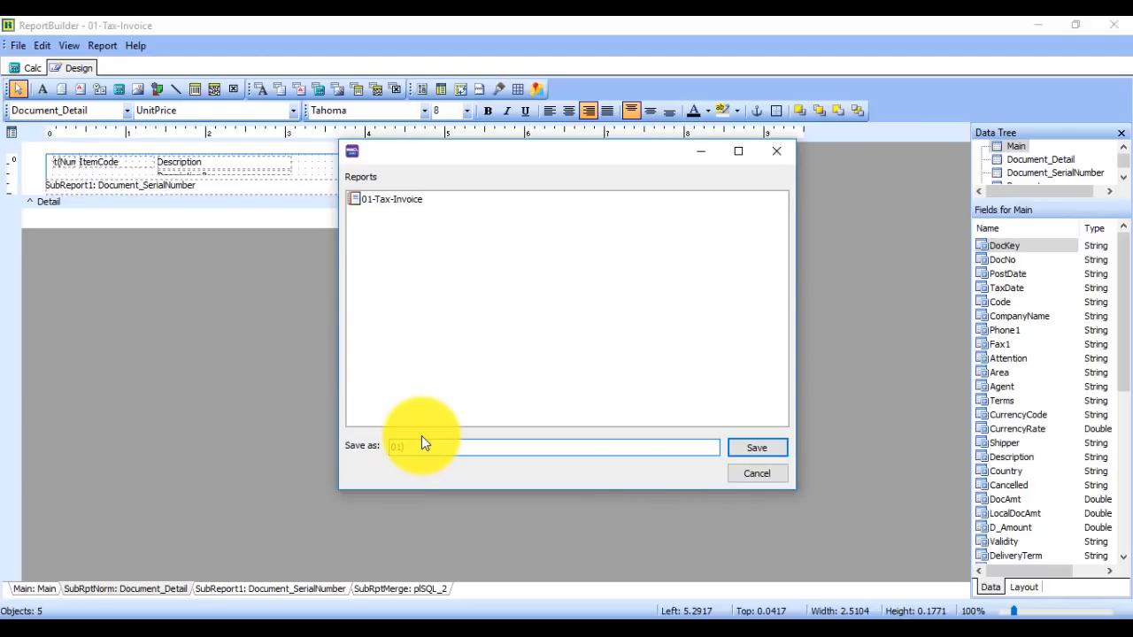
type("SST-Invoi")
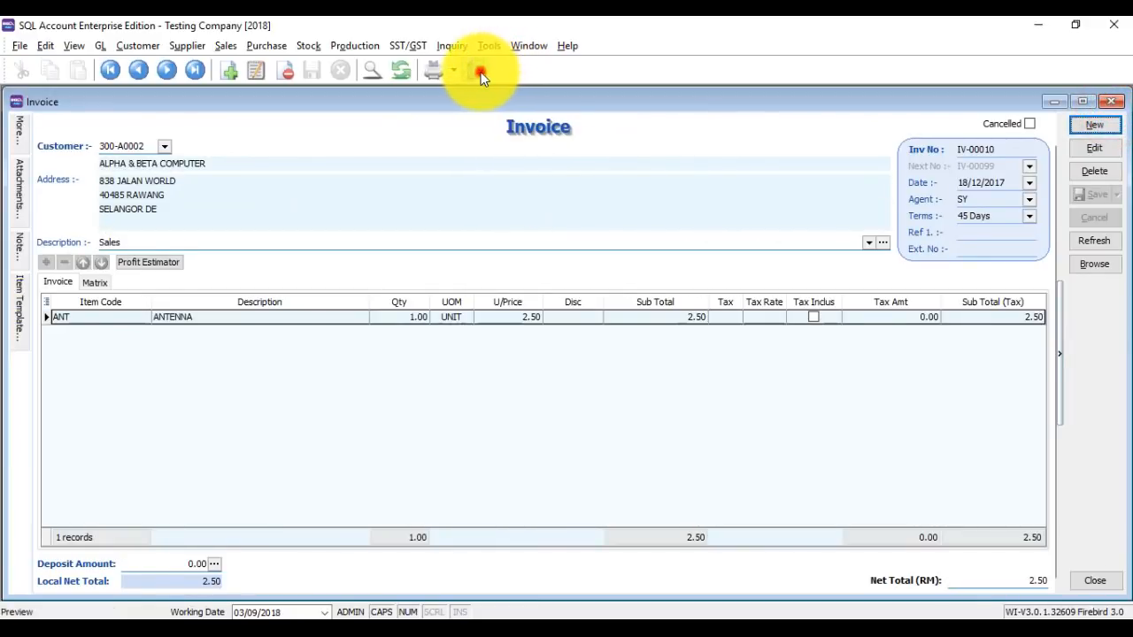
Preview IV-00010 in the new 01)SST Invoice format and scroll through it, confirming no GST columns.
left_click(478, 71)
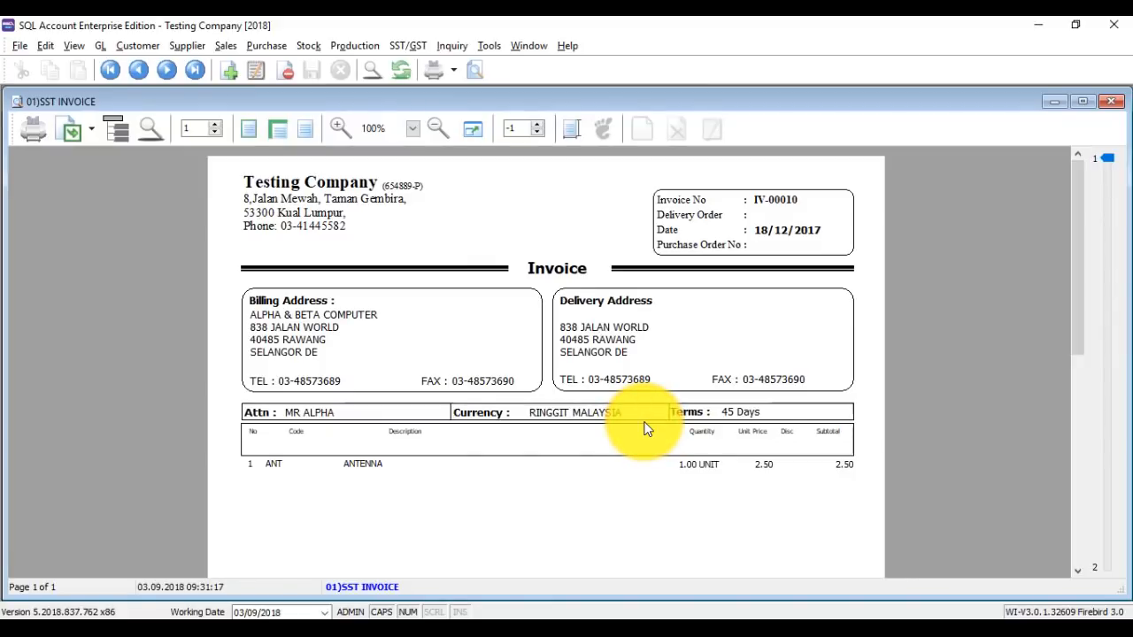
scroll("down", 3)
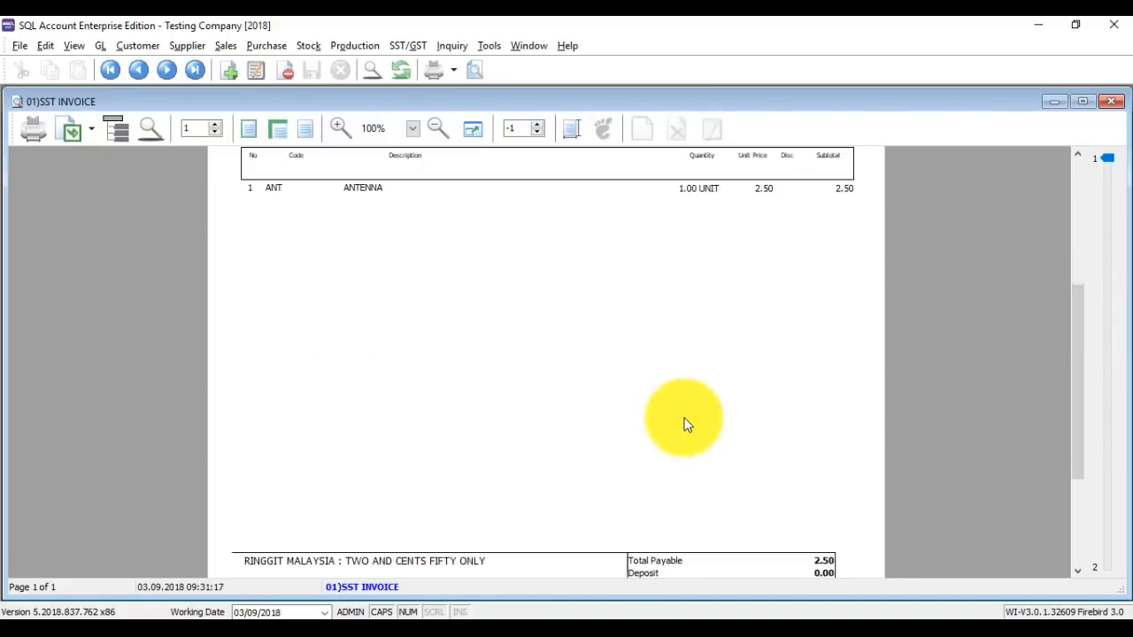